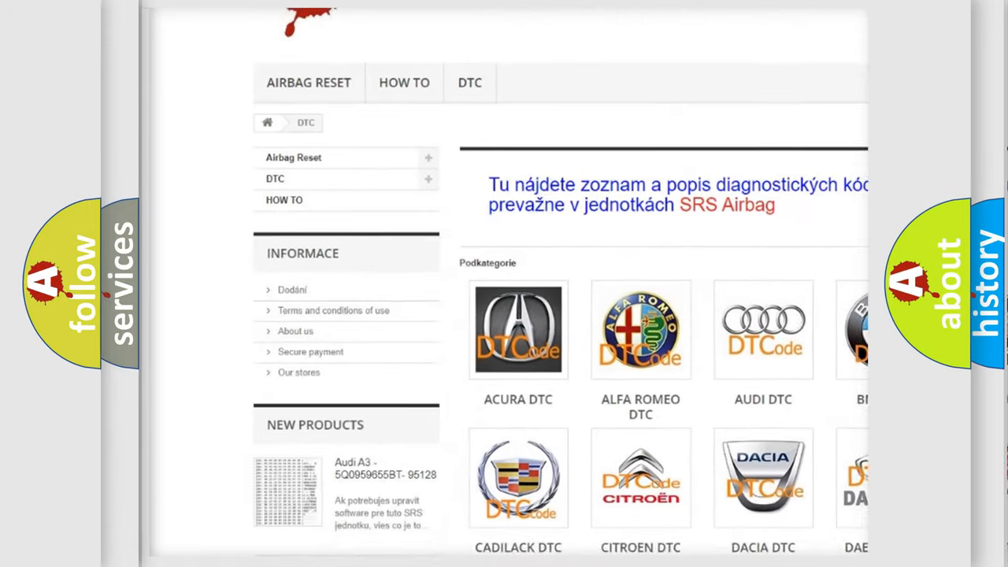
scroll(down, 3)
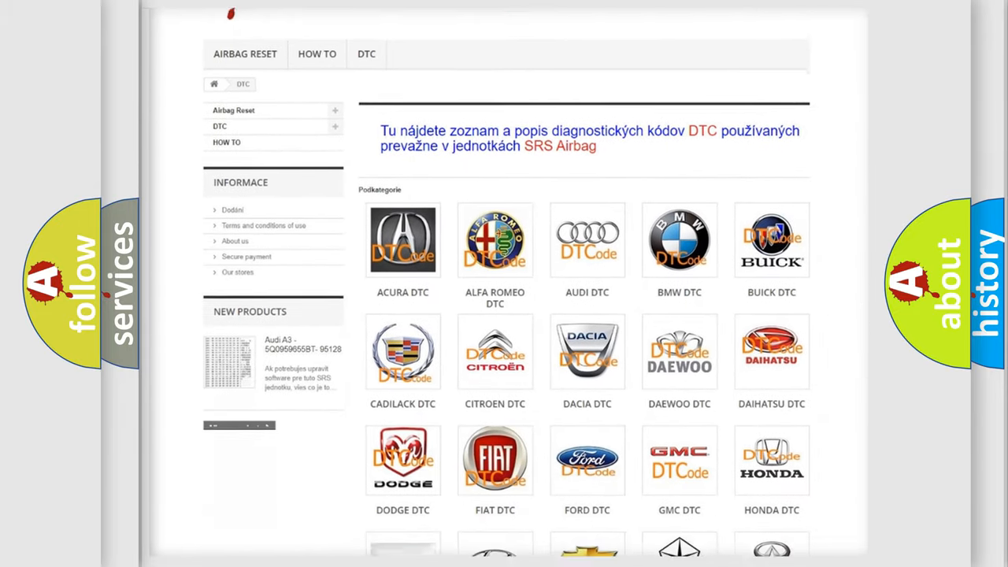
scroll(down, 3)
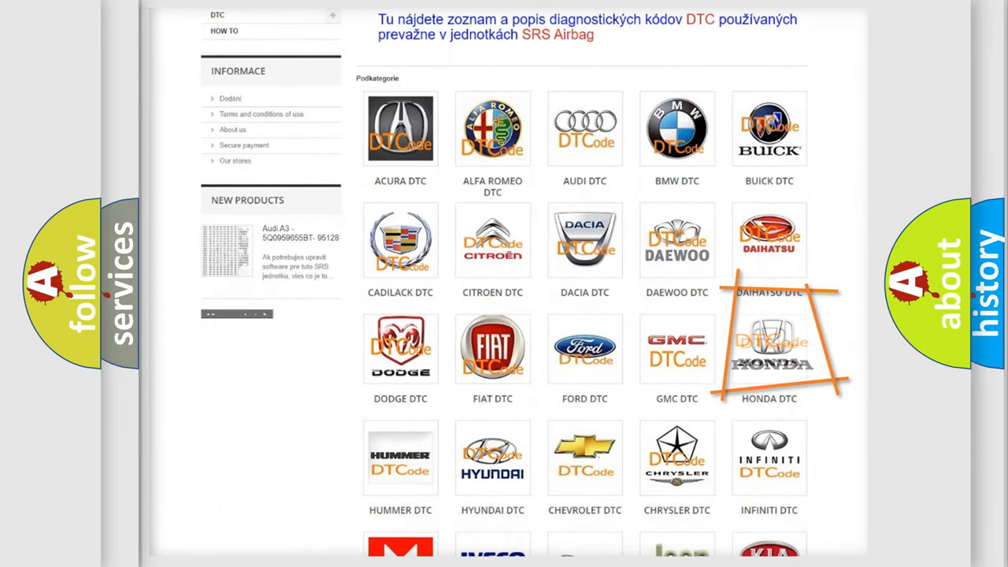